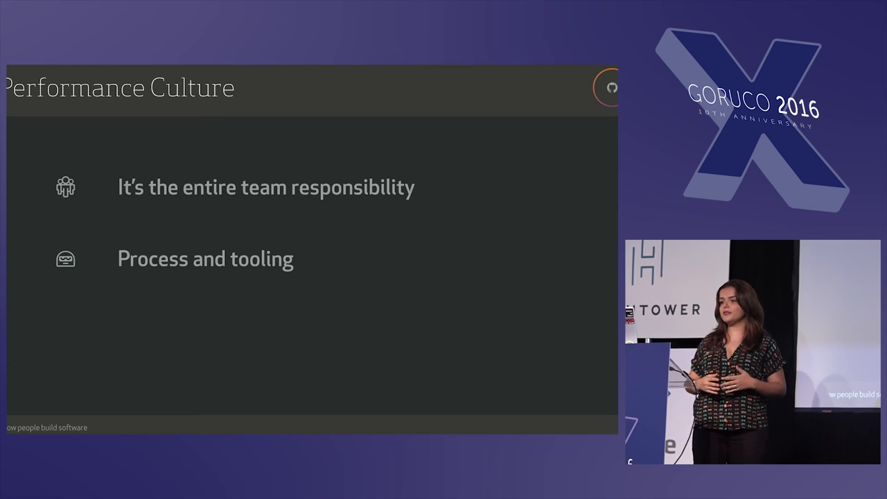
pyautogui.press('Right')
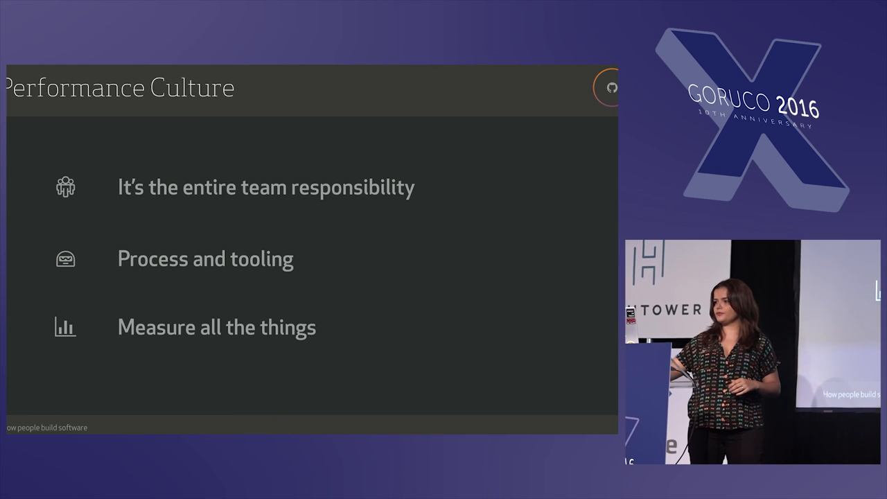
pyautogui.press('Right')
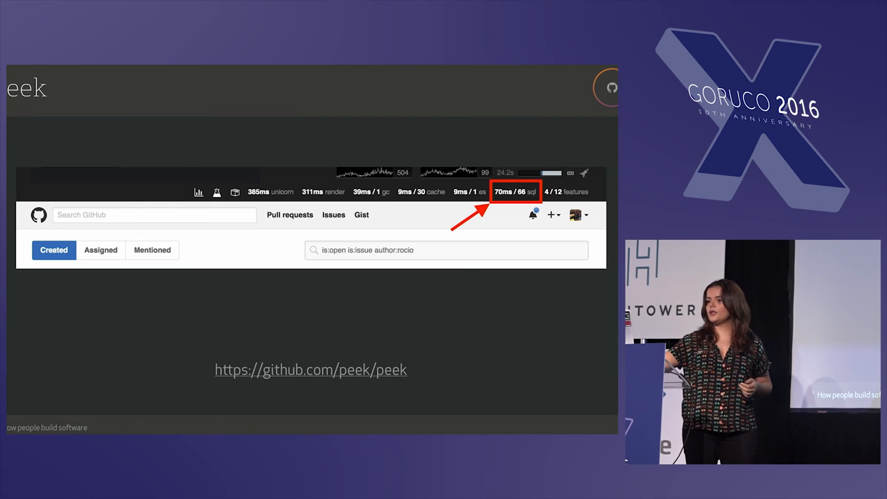
pyautogui.click(514, 192)
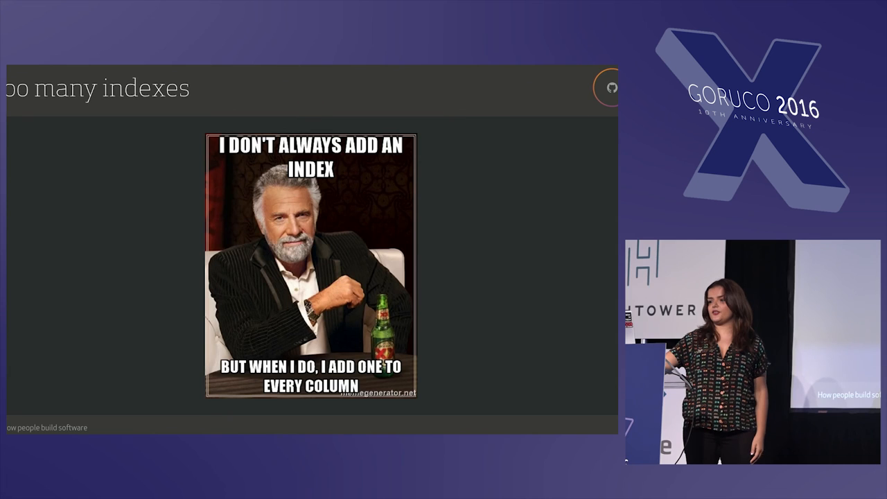
pyautogui.press('Right')
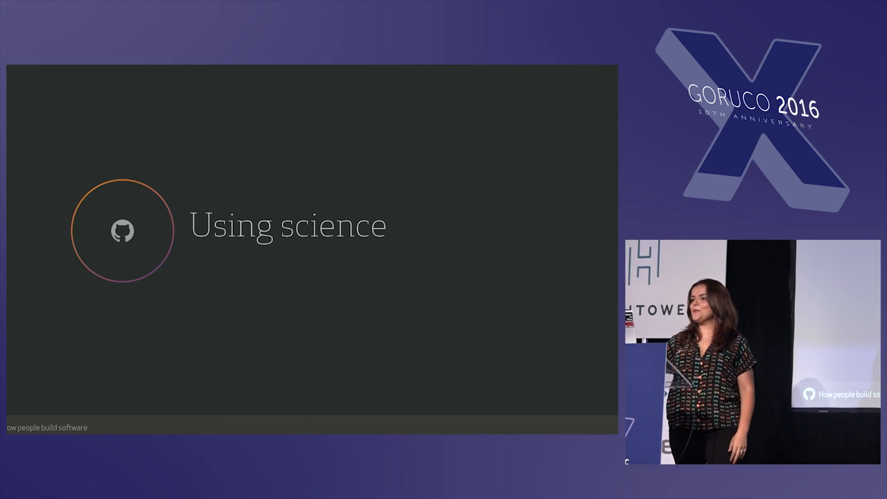
pyautogui.press('Right')
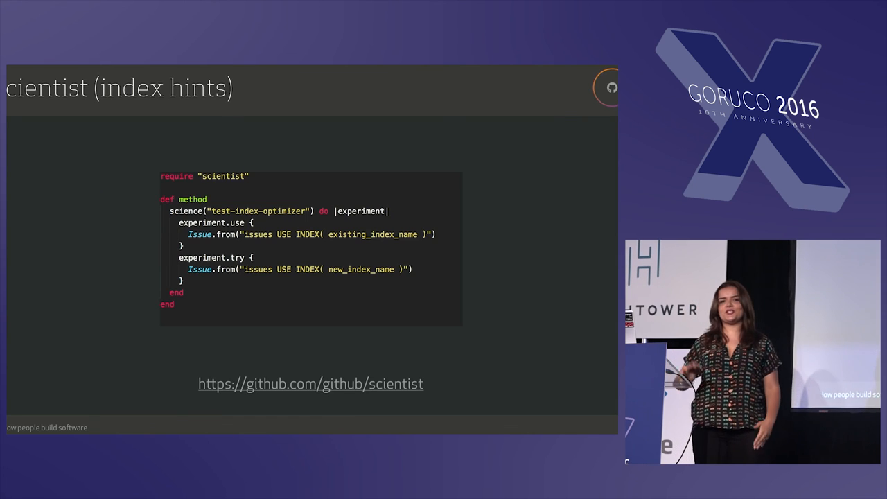